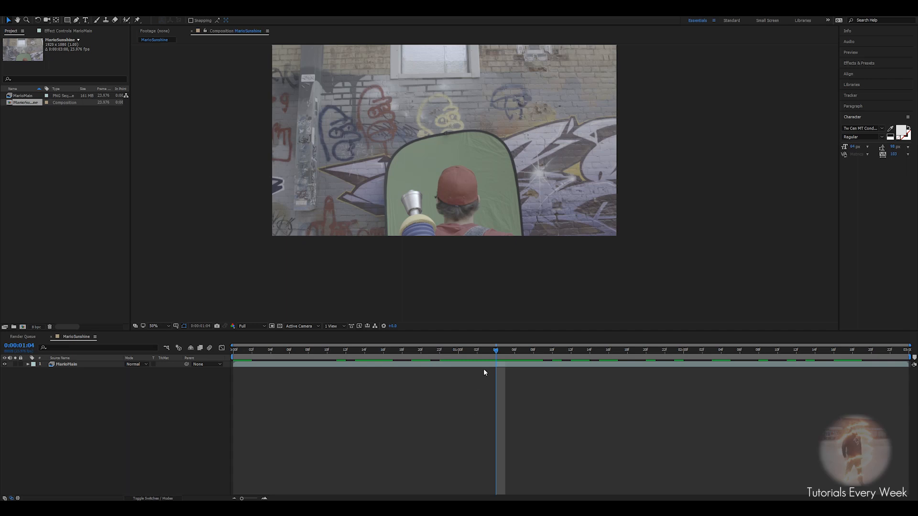
pyautogui.moveTo(431, 217)
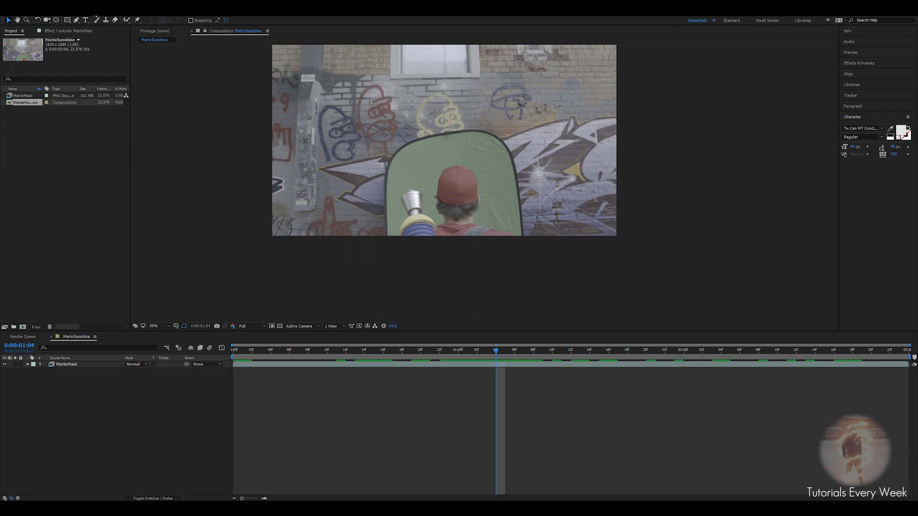
# Send the MarioSunshine footage layer to Mocha AE via Track in mocha AE
pyautogui.click(67, 363)
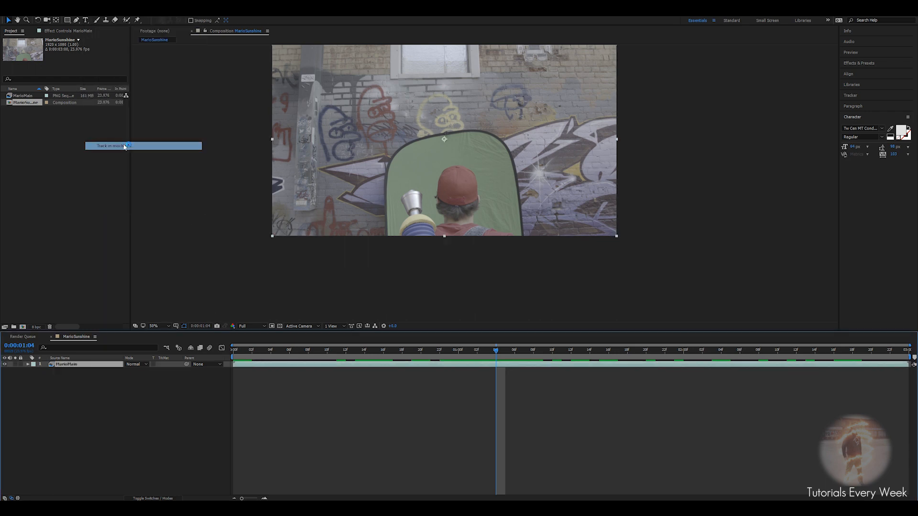
pyautogui.click(111, 145)
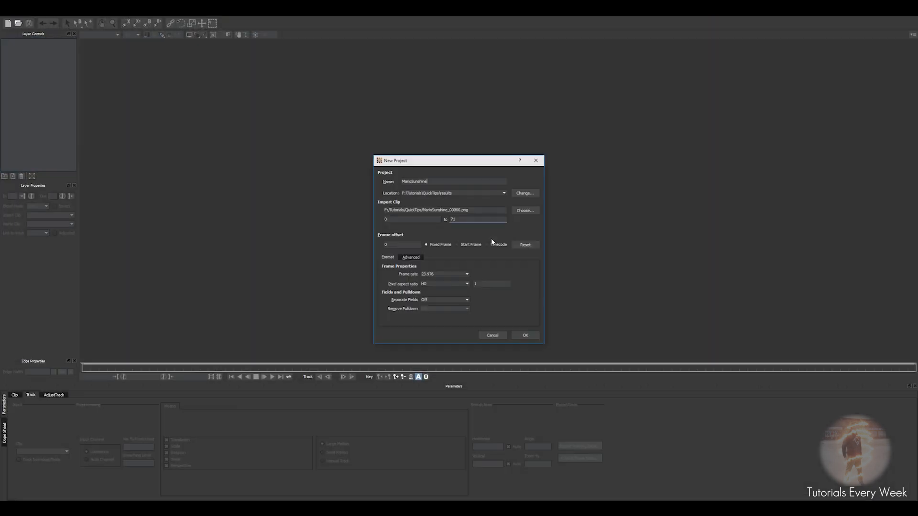
# Confirm the new Mocha project and outline the red cap with an X-spline shape
pyautogui.click(524, 335)
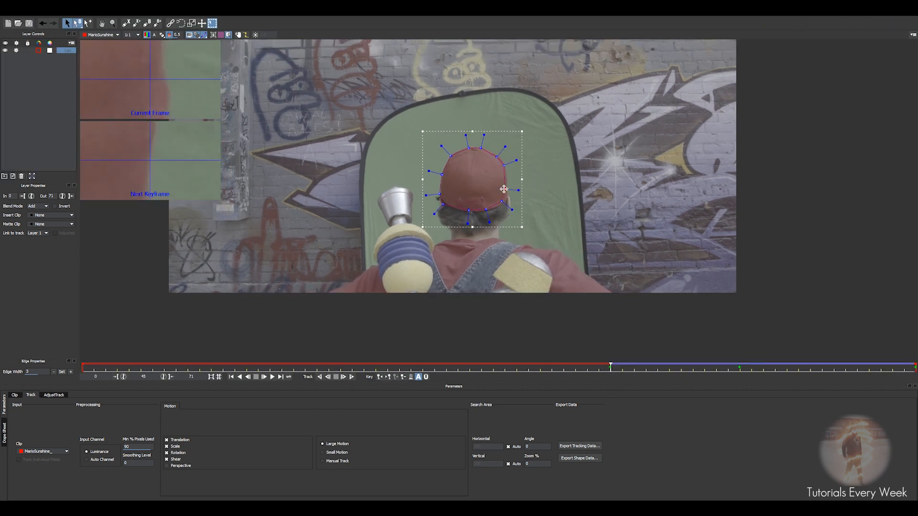
# Track Layer 1 forward through the clip so the outline follows the moving cap
pyautogui.click(343, 377)
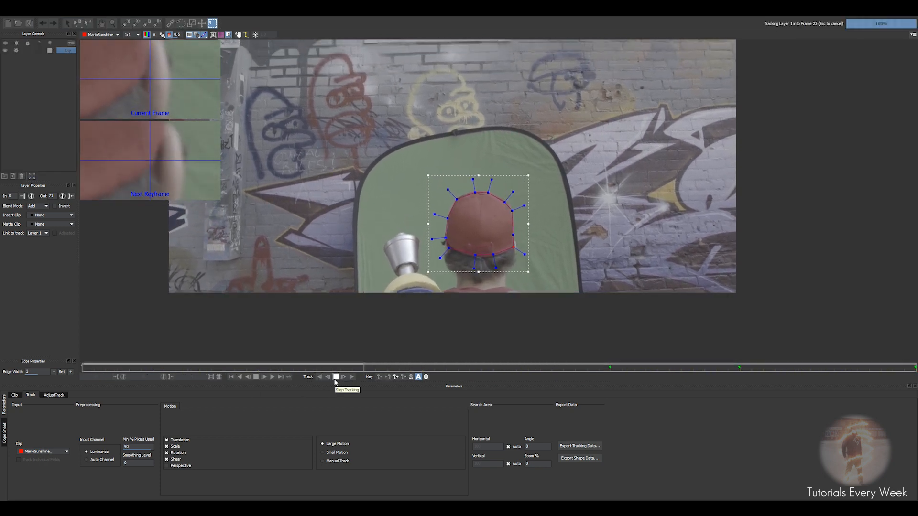
pyautogui.click(335, 376)
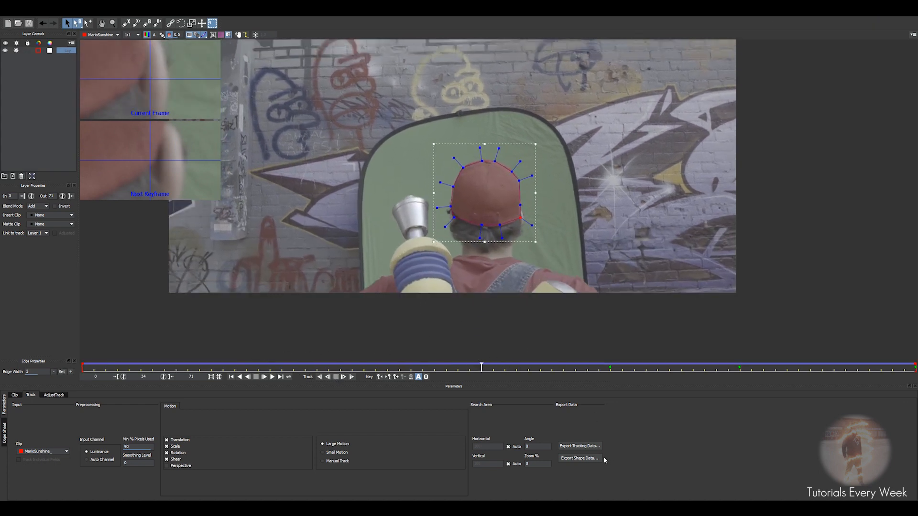
# Copy the tracked shape data to the clipboard and close Mocha without saving
pyautogui.click(578, 458)
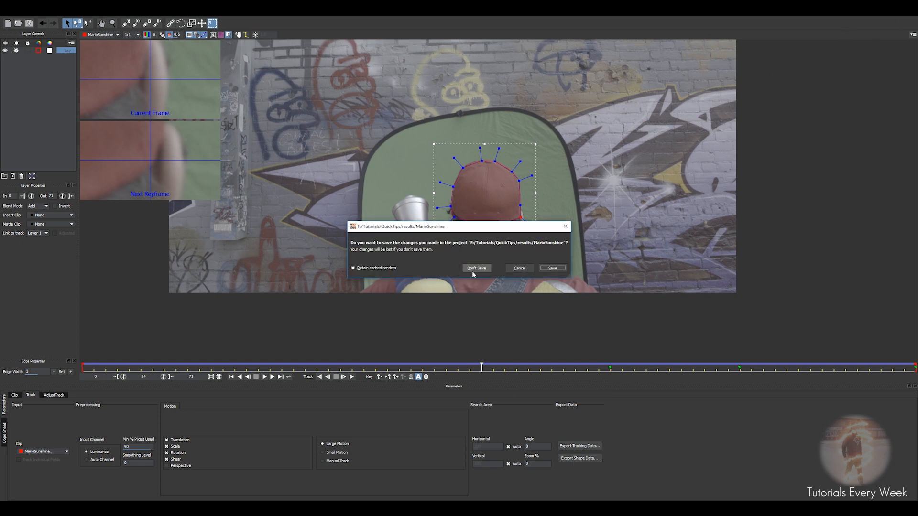
pyautogui.click(476, 267)
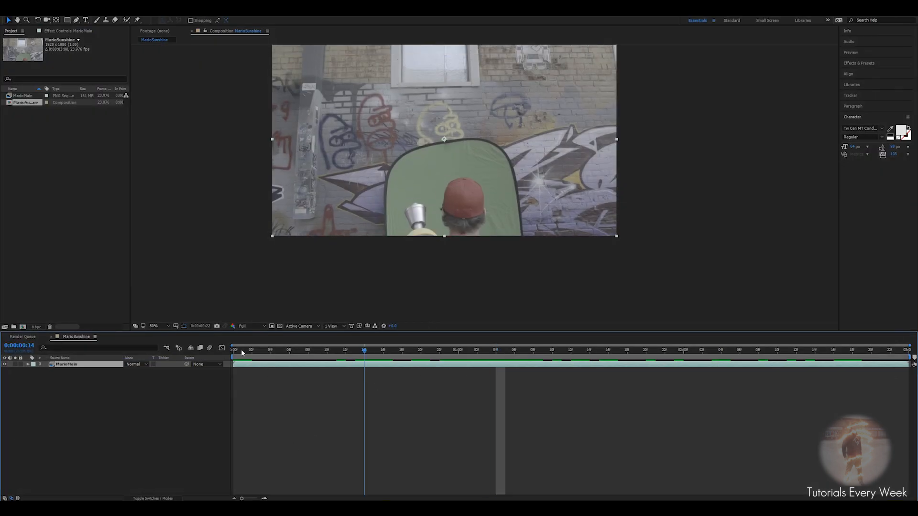
# Duplicate the MarioMain footage layer and return the playhead to the first frame
pyautogui.click(233, 350)
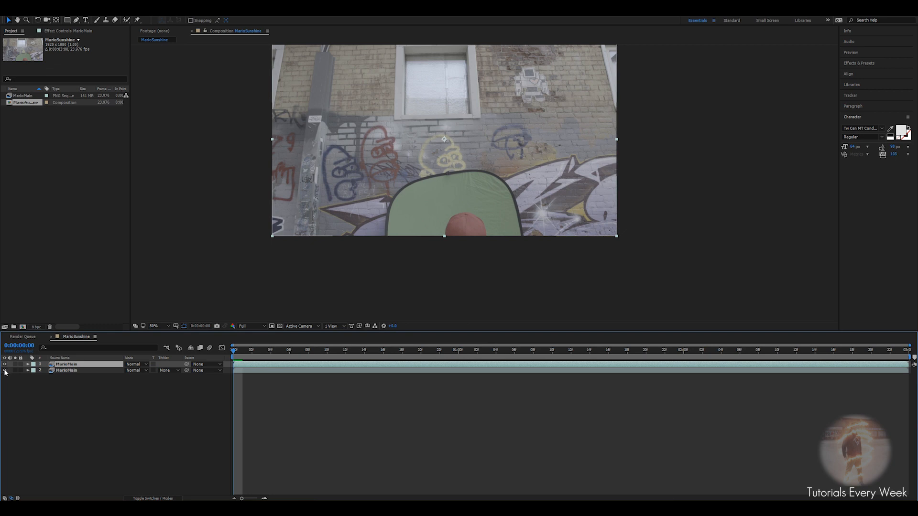
pyautogui.click(262, 350)
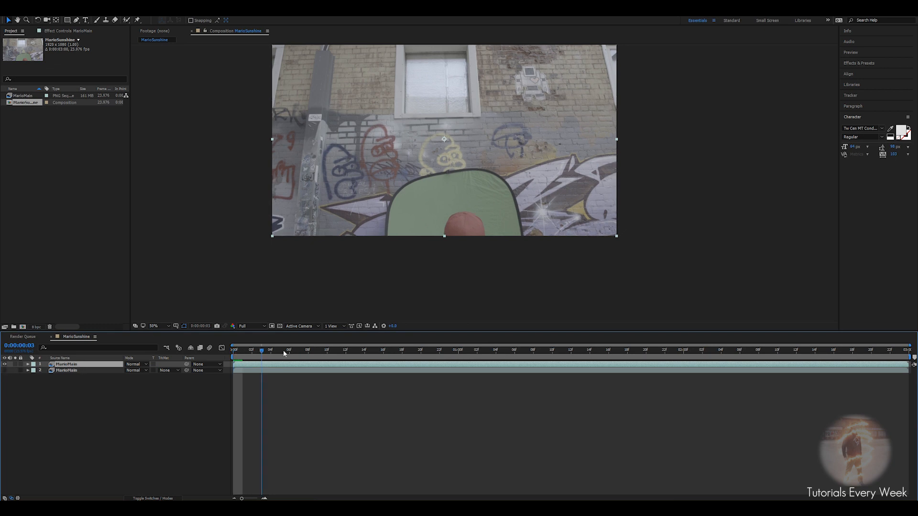
pyautogui.click(233, 349)
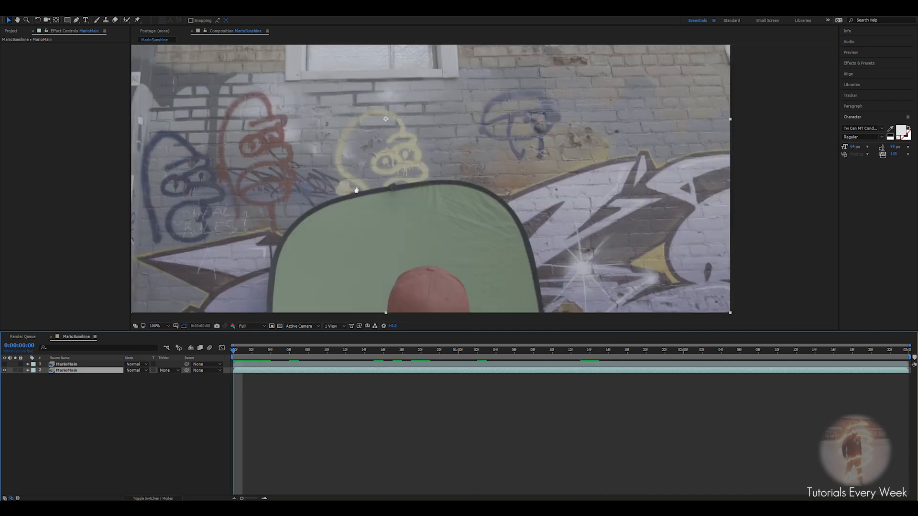
# Paste the Mocha shape data onto the lower MarioMain layer as a cap-shaped mask
pyautogui.click(17, 6)
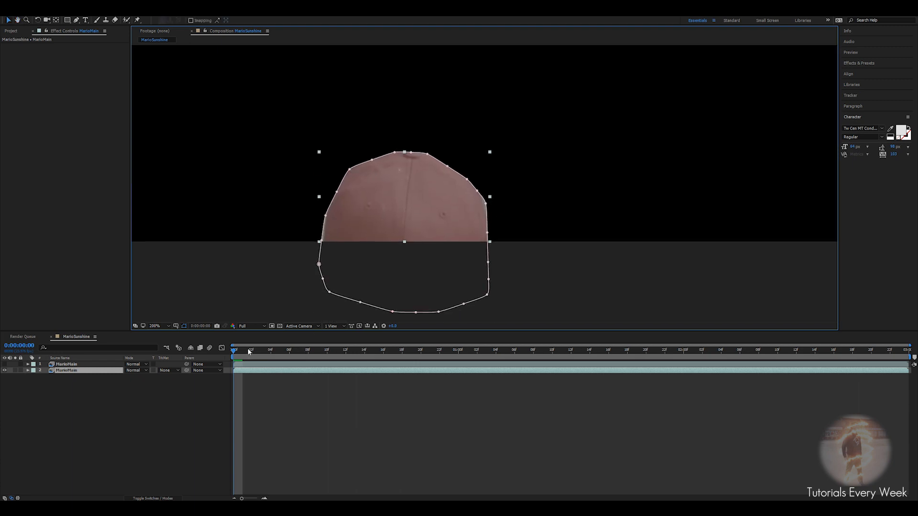
pyautogui.click(468, 350)
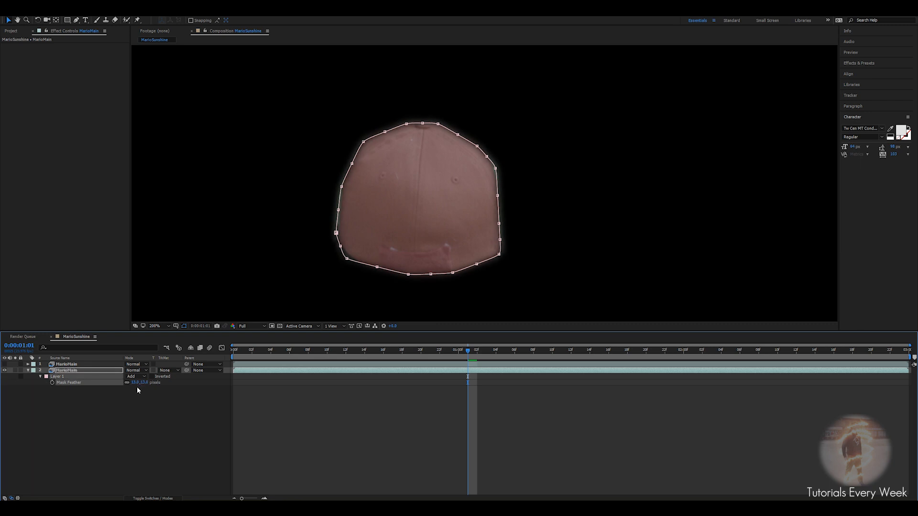
pyautogui.click(27, 370)
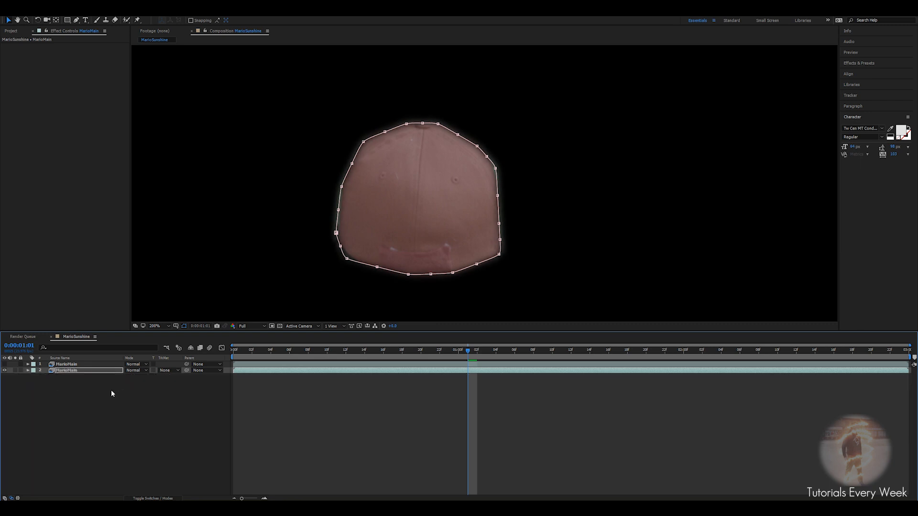
# Increase Mask Feather on the cap mask and preview the result at 100% zoom
pyautogui.click(28, 370)
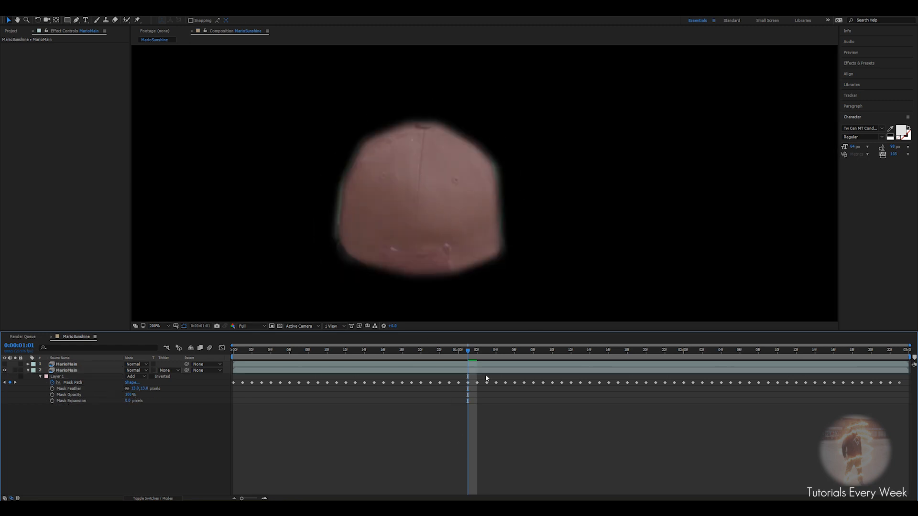
pyautogui.click(366, 350)
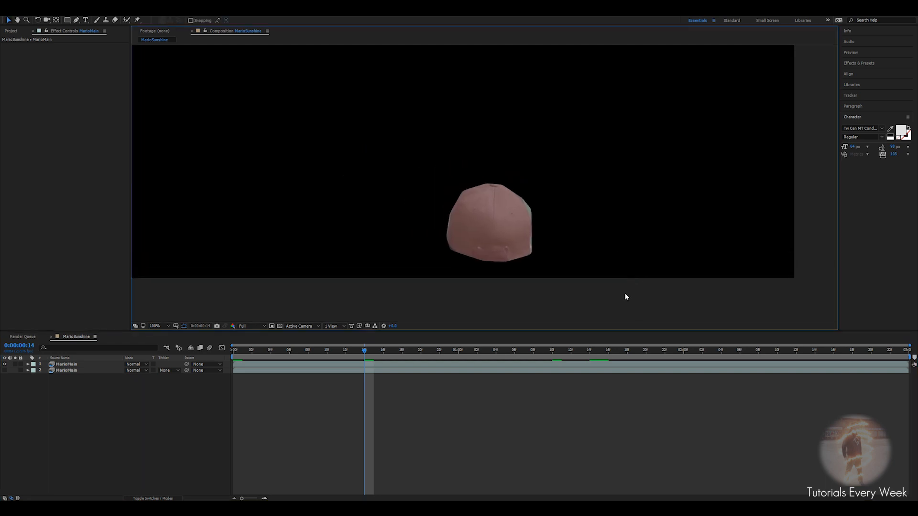
pyautogui.moveTo(600, 317)
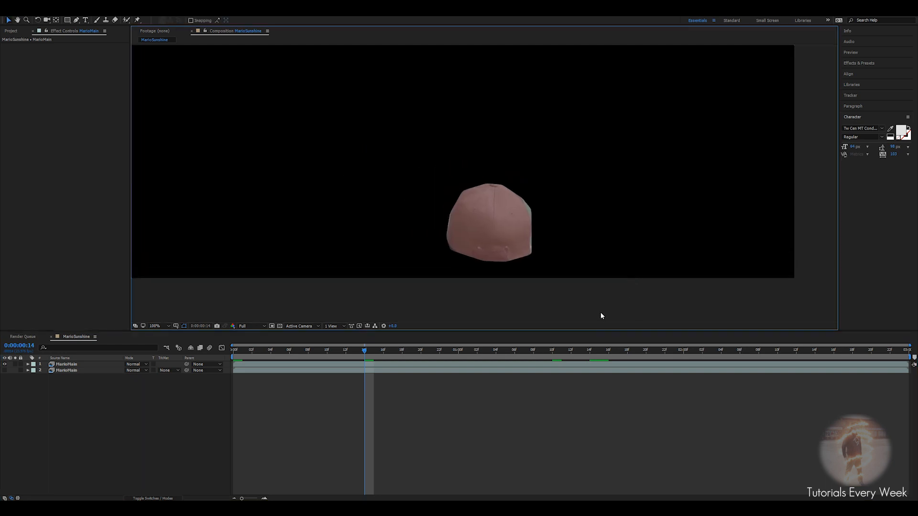